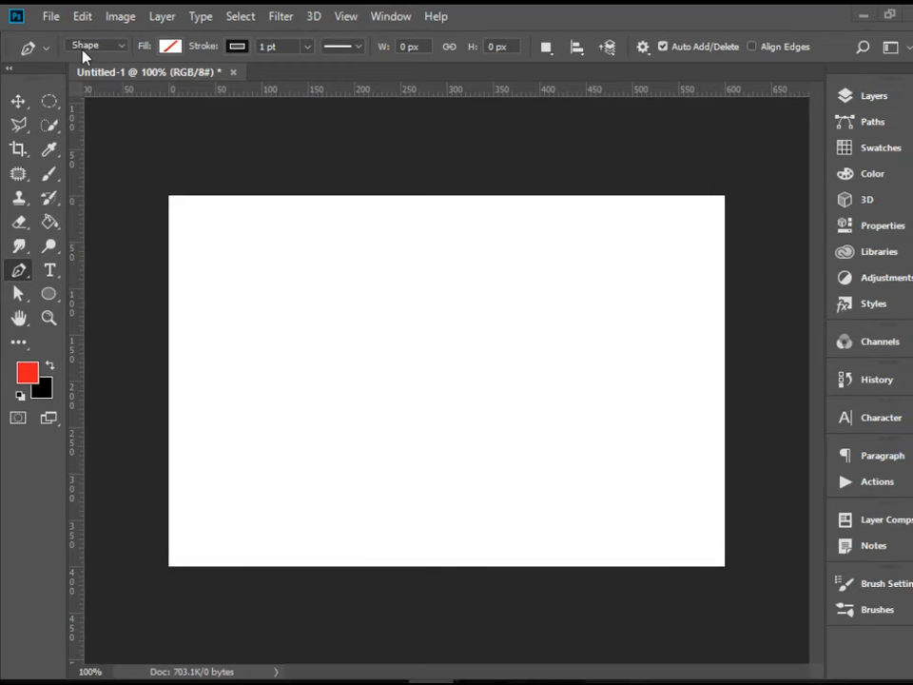
{"action": "mouse_move", "coordinate": [301, 362]}
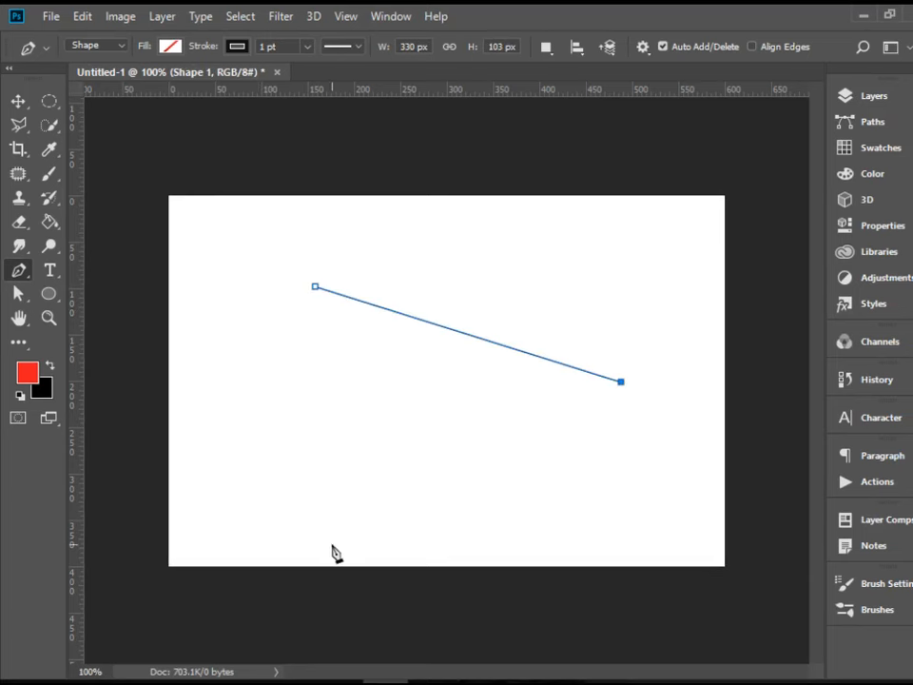
Lay down anchor points with dragged handles to form a continuous S-shaped wave path
{"action": "left_click", "coordinate": [301, 468]}
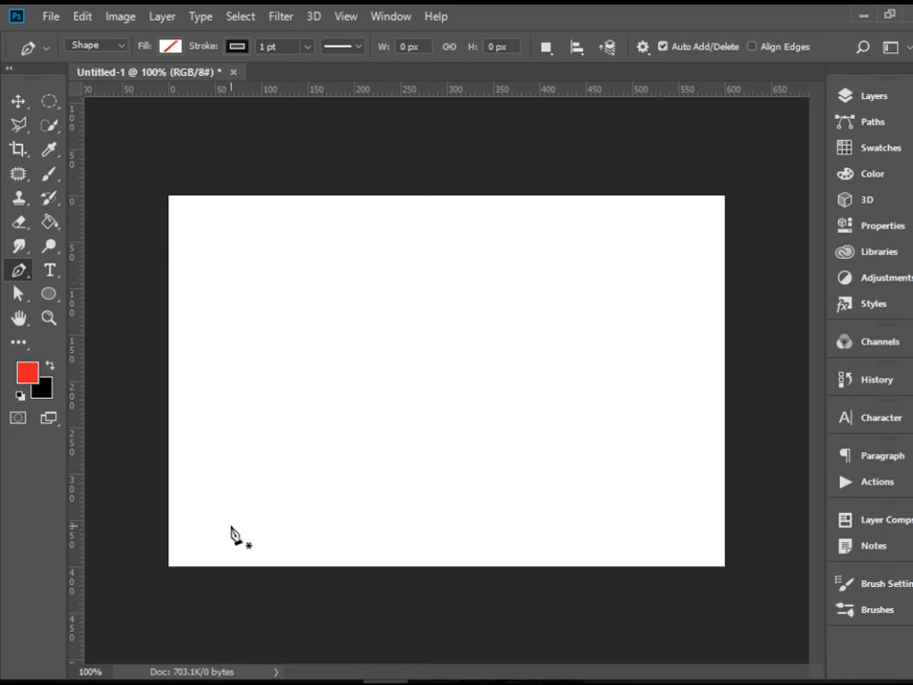
{"action": "mouse_move", "coordinate": [270, 404]}
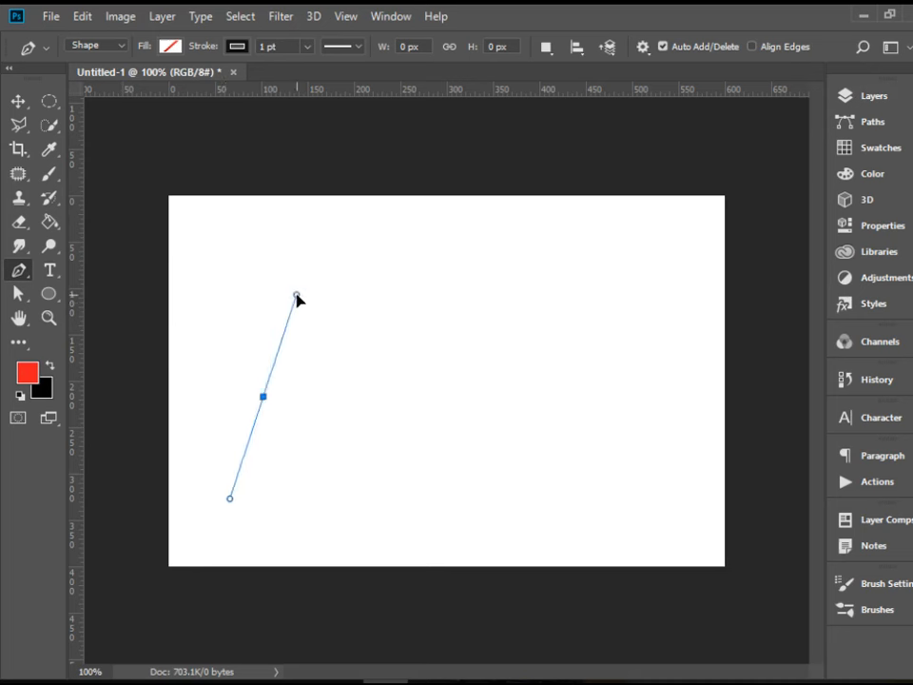
{"action": "left_click_drag", "start_coordinate": [297, 297], "coordinate": [262, 302]}
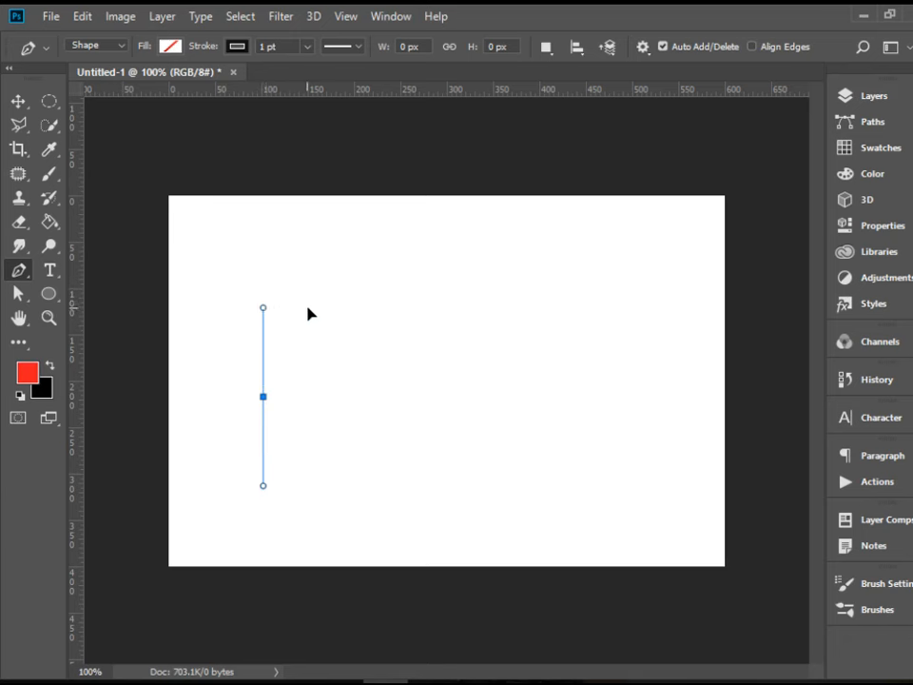
{"action": "left_click_drag", "start_coordinate": [263, 309], "coordinate": [178, 314]}
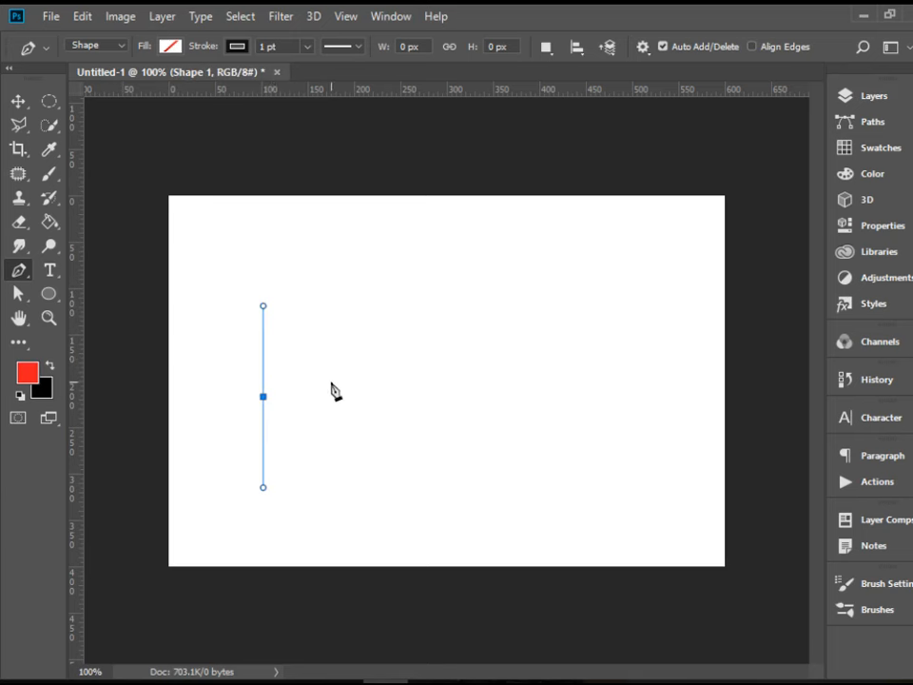
{"action": "mouse_move", "coordinate": [342, 401]}
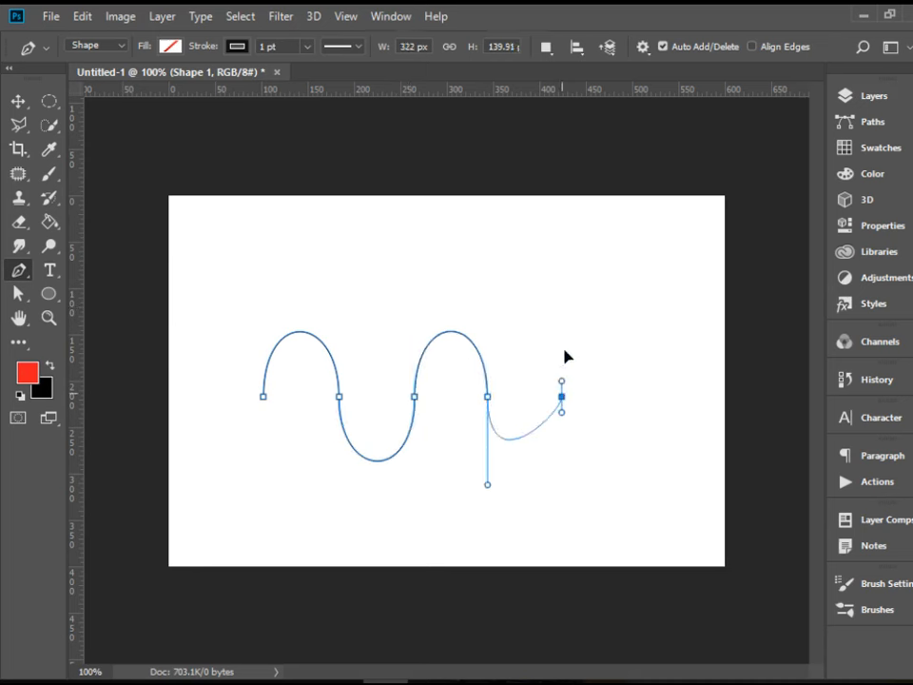
{"action": "left_click_drag", "start_coordinate": [561, 382], "coordinate": [562, 320]}
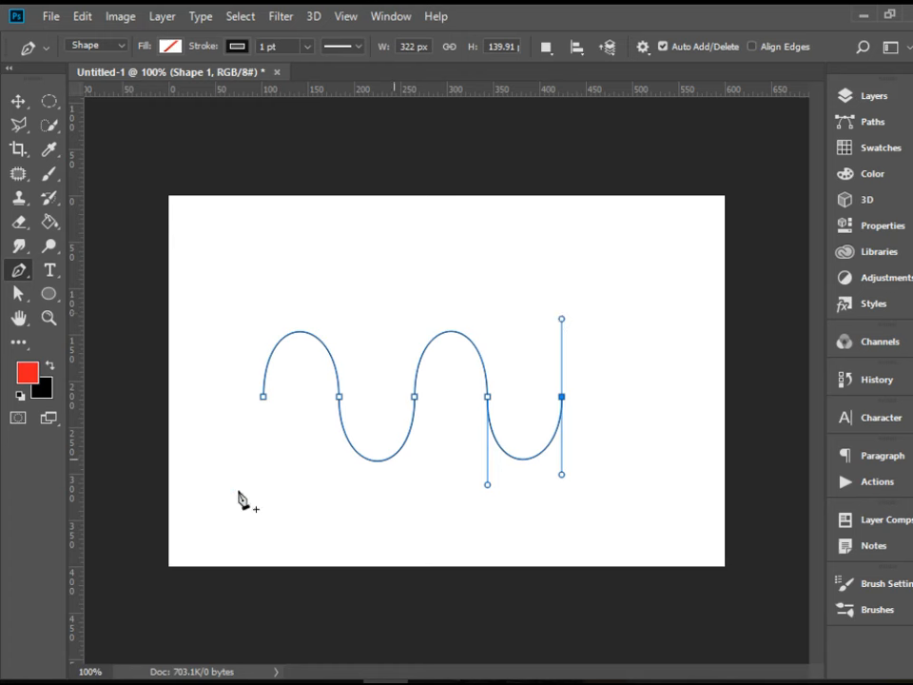
{"action": "mouse_move", "coordinate": [600, 411]}
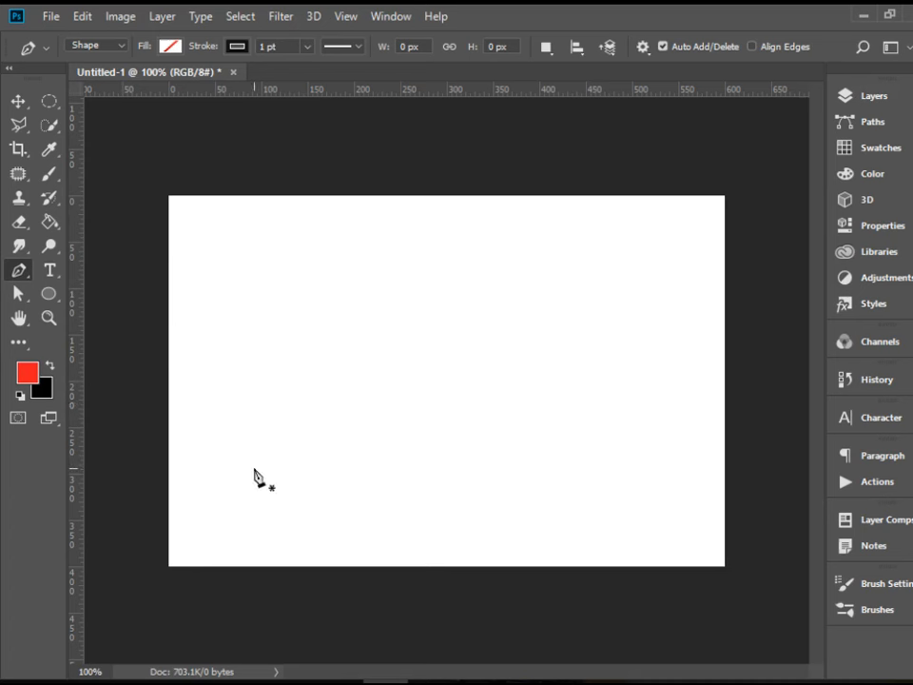
{"action": "mouse_move", "coordinate": [228, 419]}
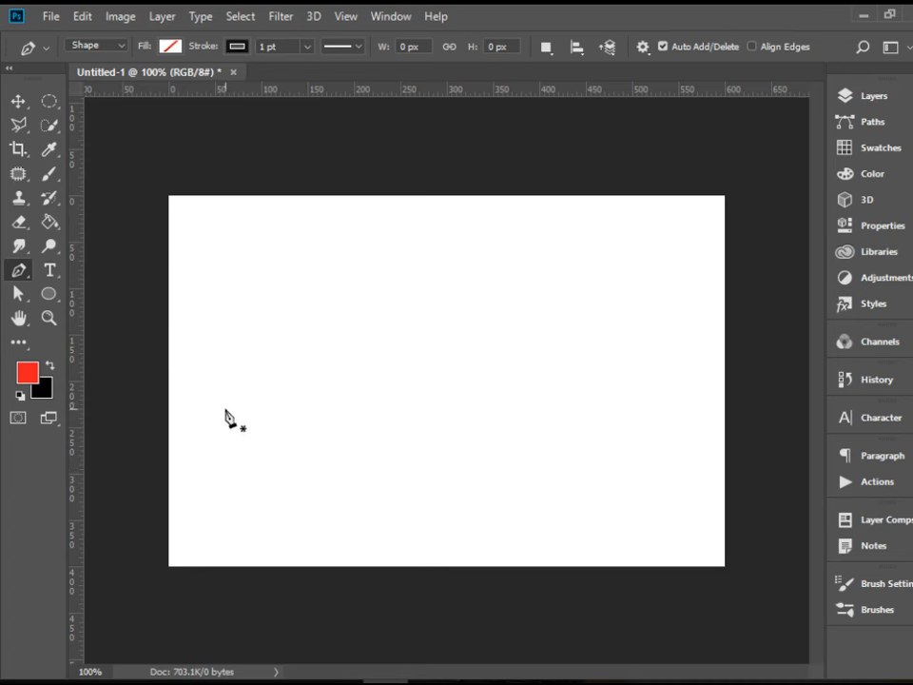
{"action": "mouse_move", "coordinate": [243, 403]}
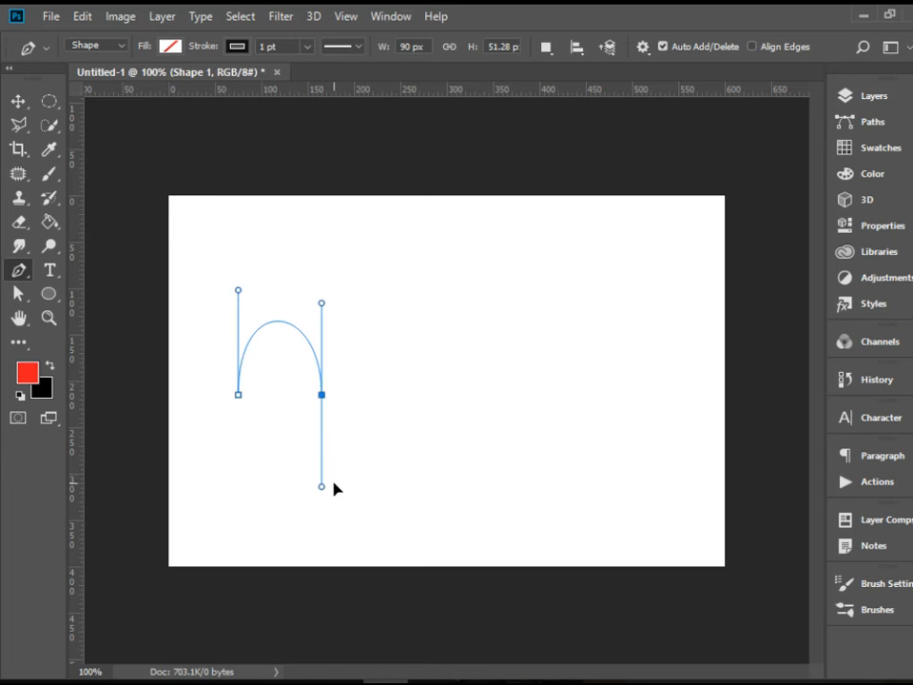
{"action": "mouse_move", "coordinate": [369, 489]}
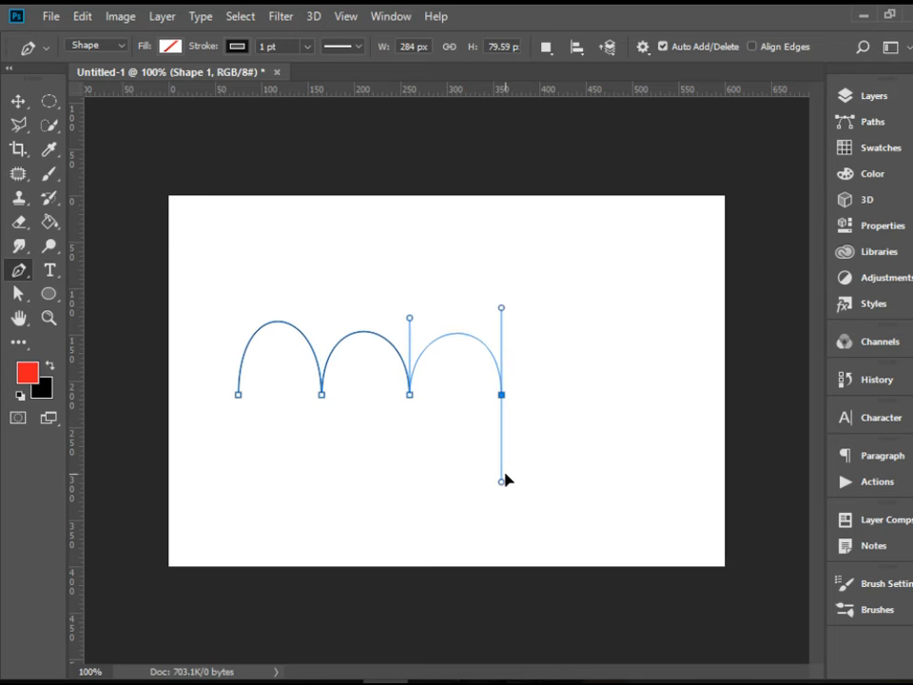
Bend the last segment upward into an arch matching the rest of the row
{"action": "left_click_drag", "start_coordinate": [502, 479], "coordinate": [503, 312]}
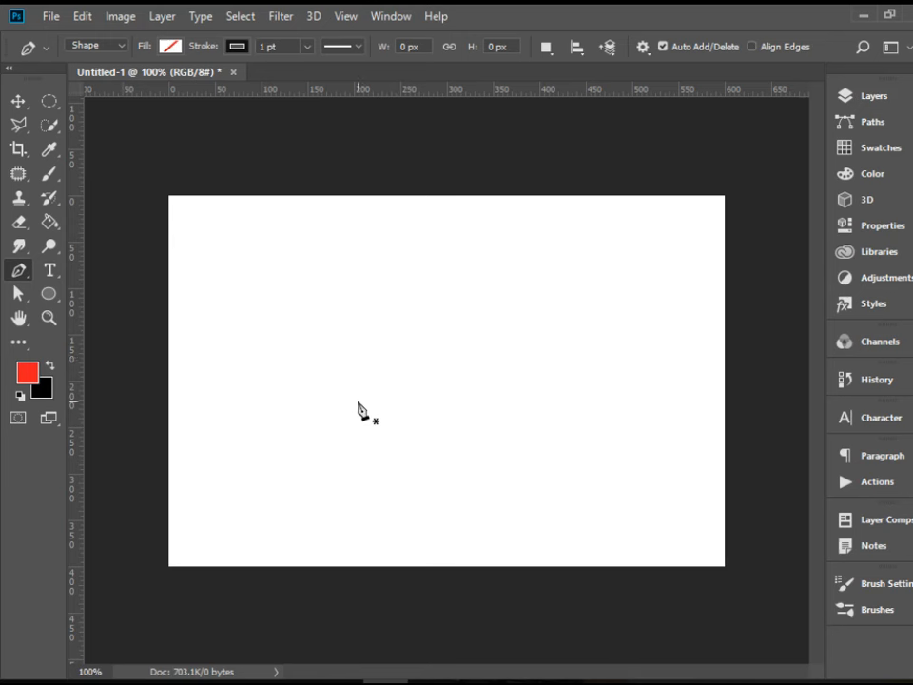
{"action": "mouse_move", "coordinate": [286, 371]}
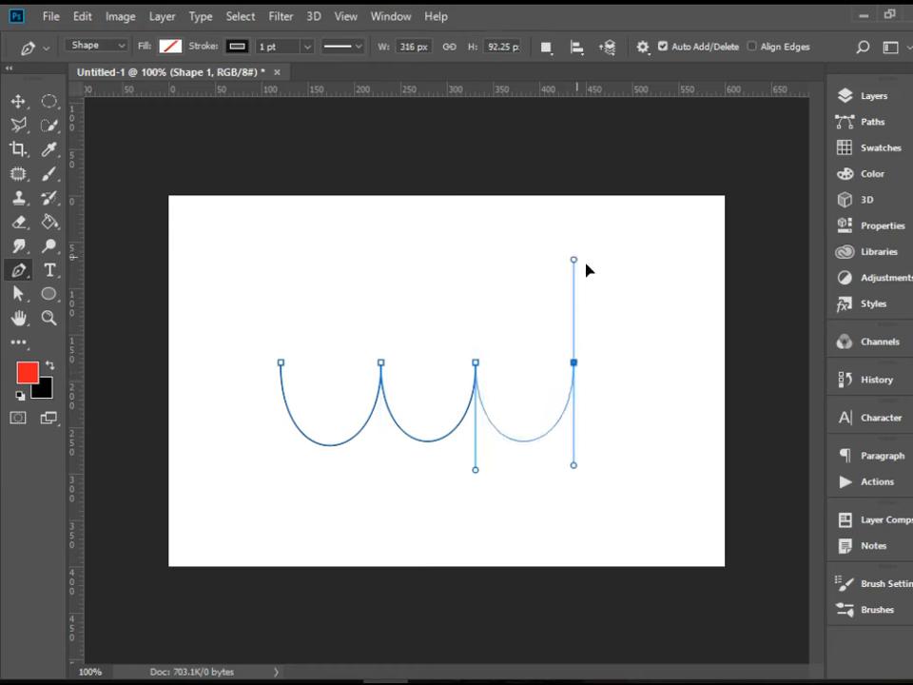
Curve the final segment downward to complete the third hanging scallop
{"action": "left_click_drag", "start_coordinate": [575, 263], "coordinate": [575, 468]}
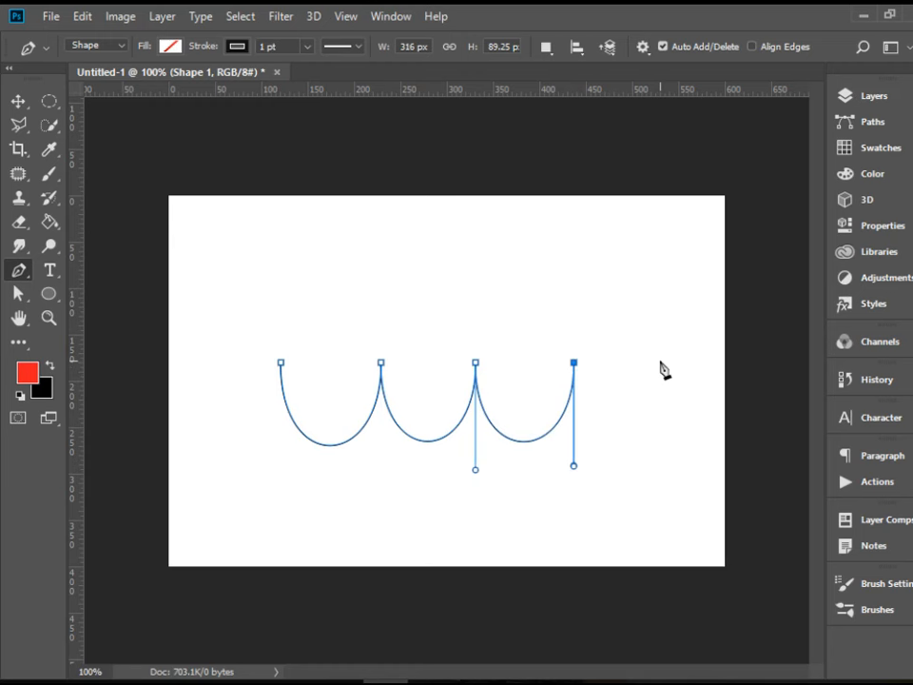
{"action": "mouse_move", "coordinate": [236, 373]}
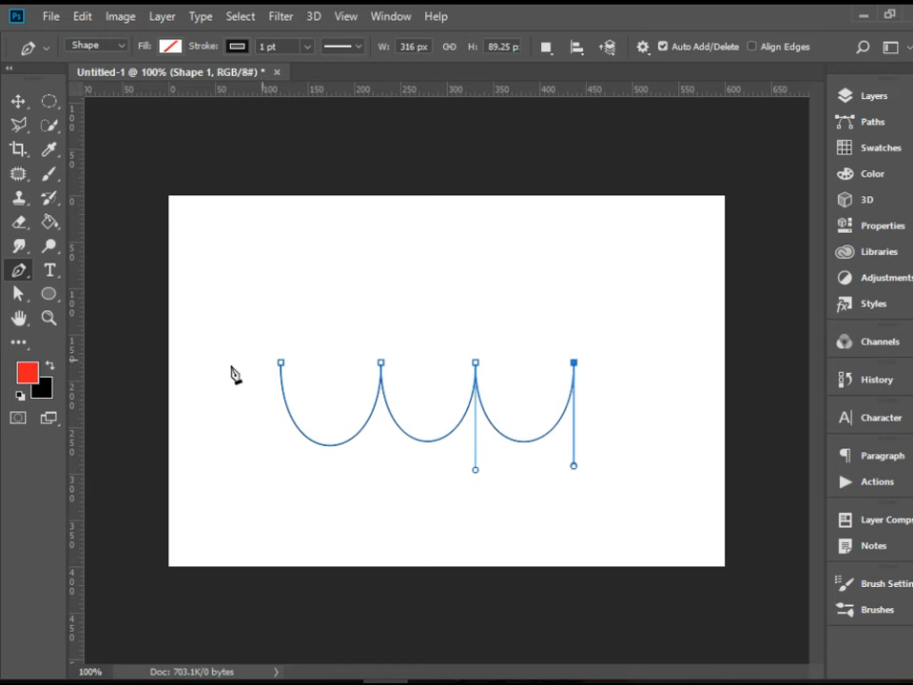